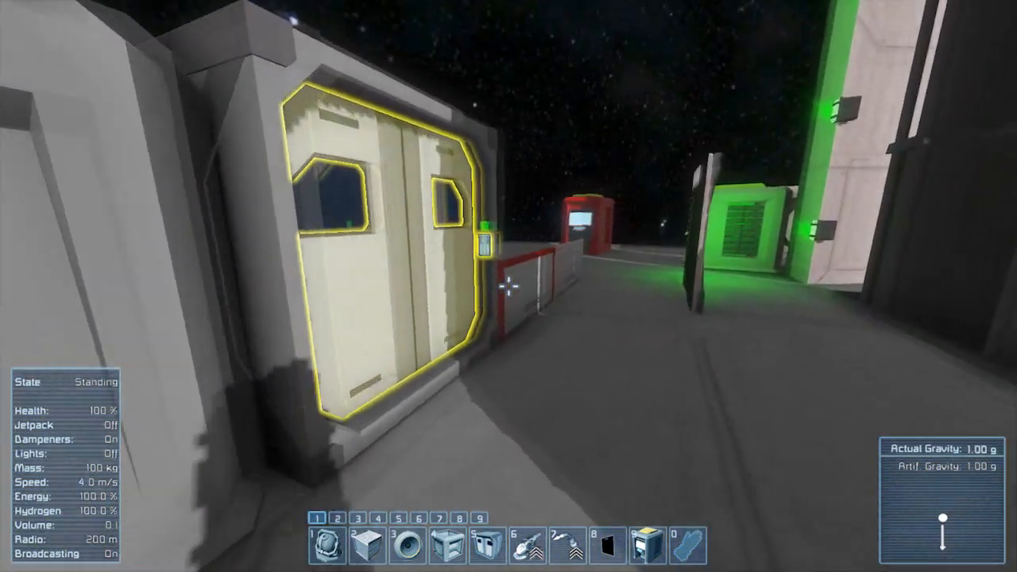
mouse_move(509, 286)
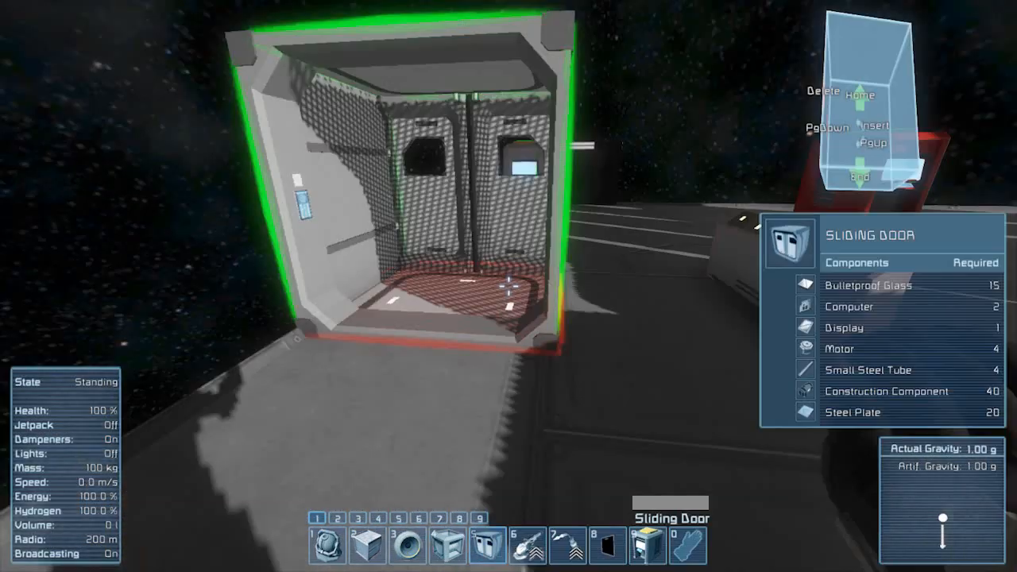
Rename the sliding doors with airlock_ names such as airlock_25, then select Programmable block airlock
key("K")
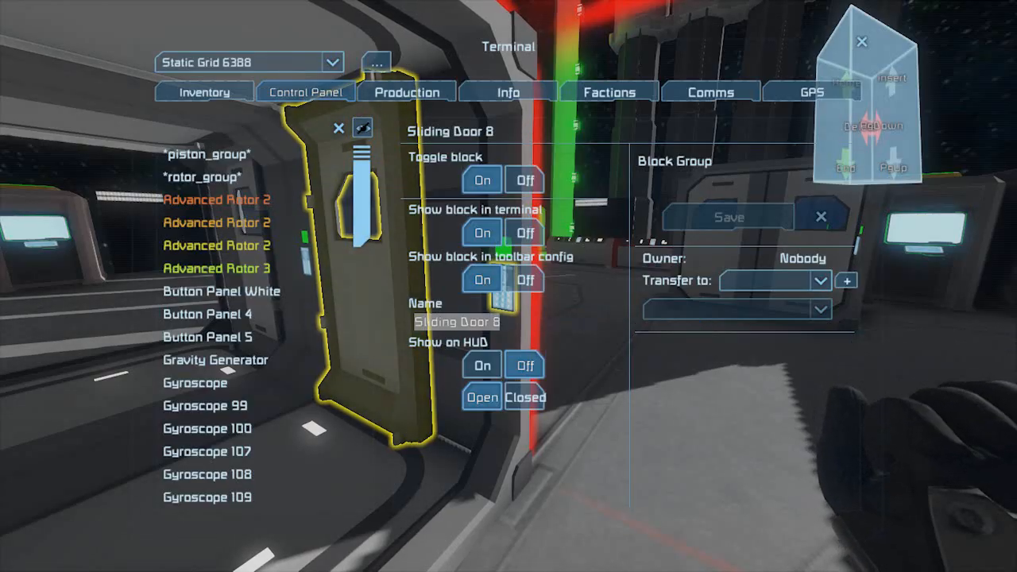
type("airlock")
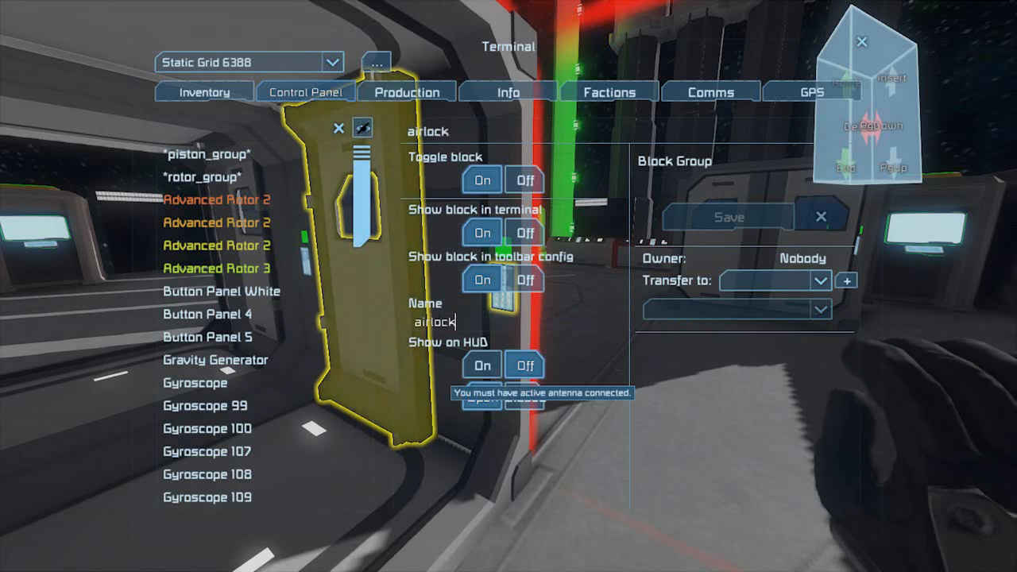
type("_")
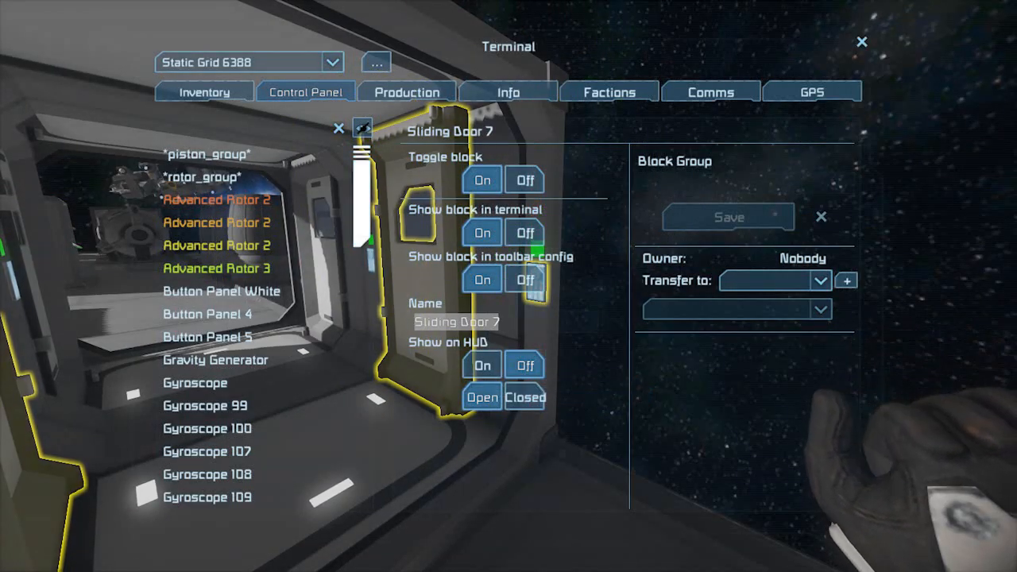
type("airlock_2")
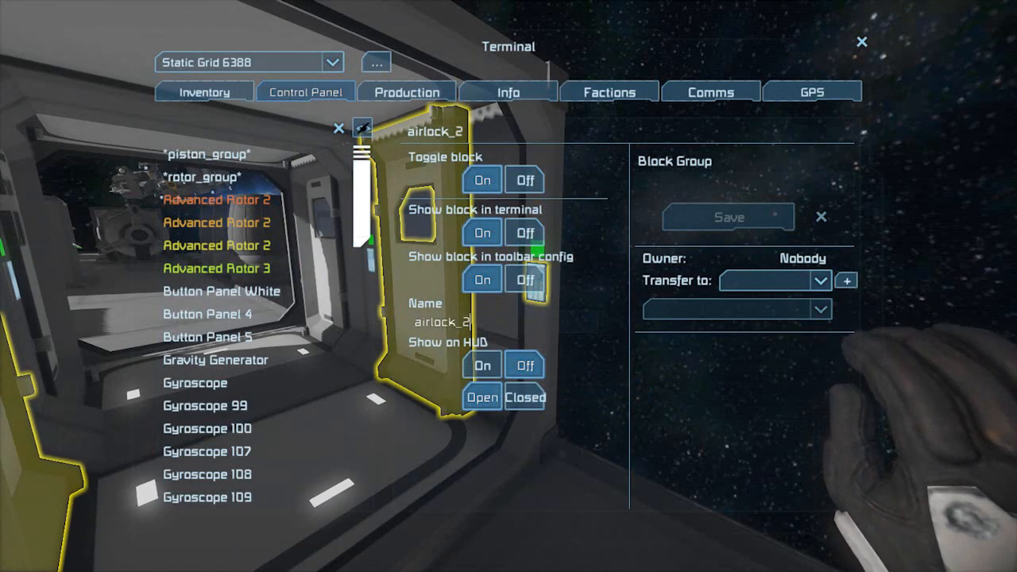
type("5")
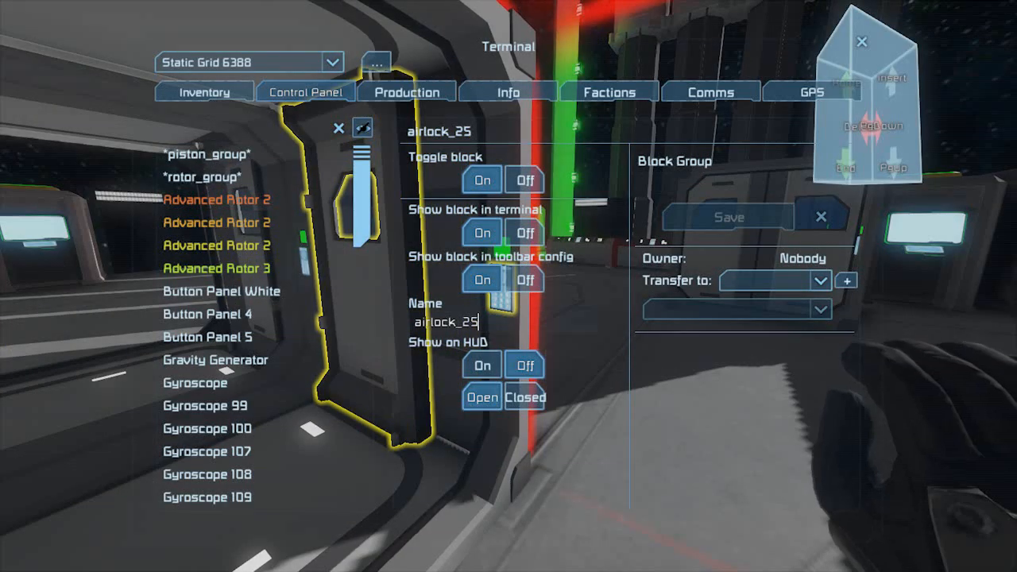
type("a")
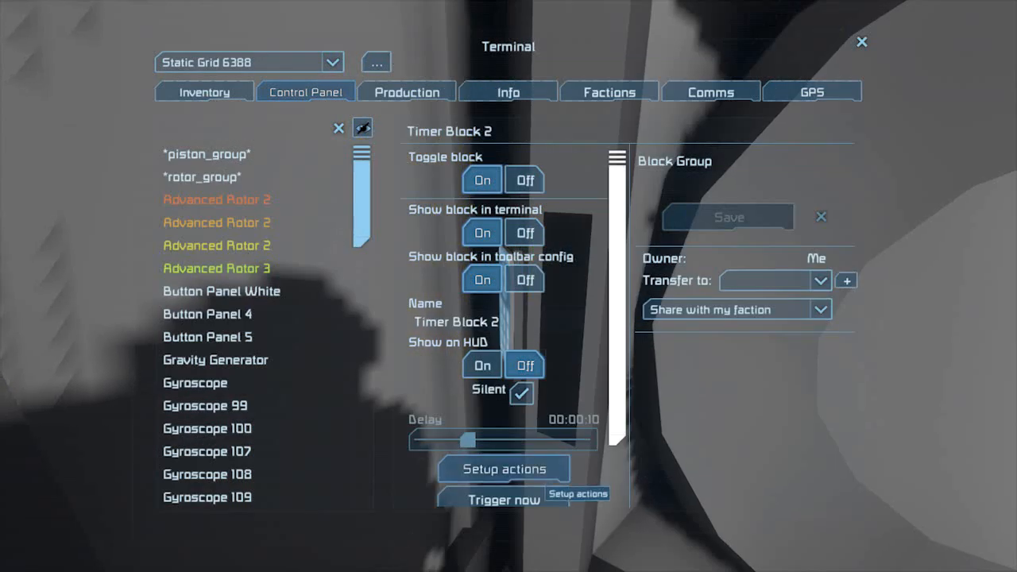
left_click(504, 468)
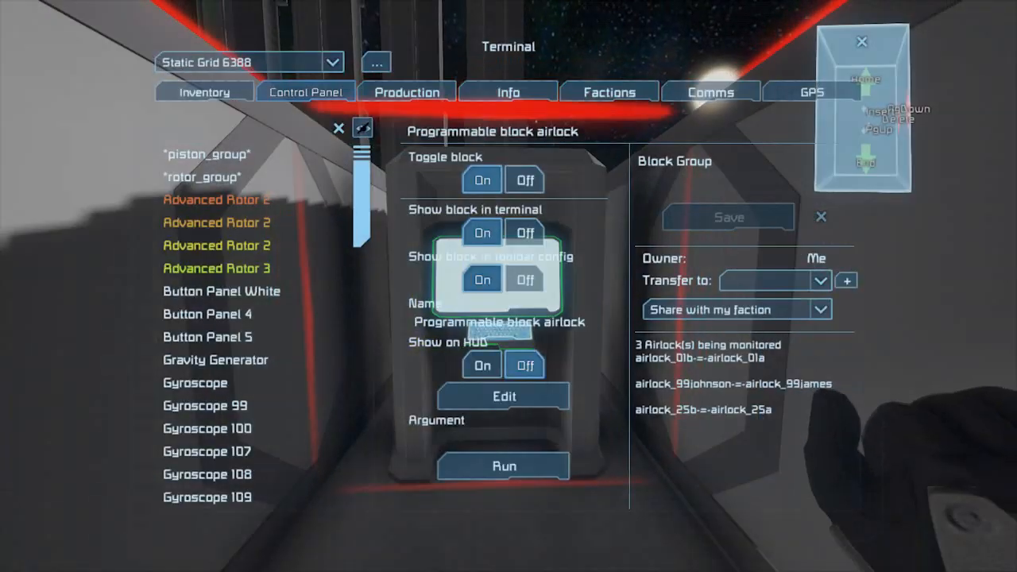
mouse_move(504, 396)
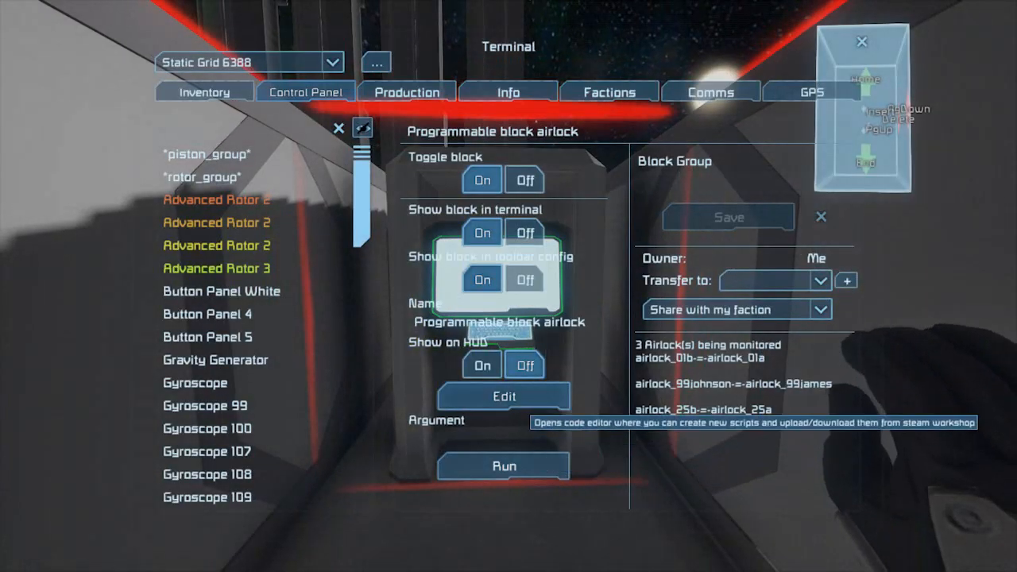
Open the programmable block's airlock script in the Code editor and run Check code
left_click(504, 396)
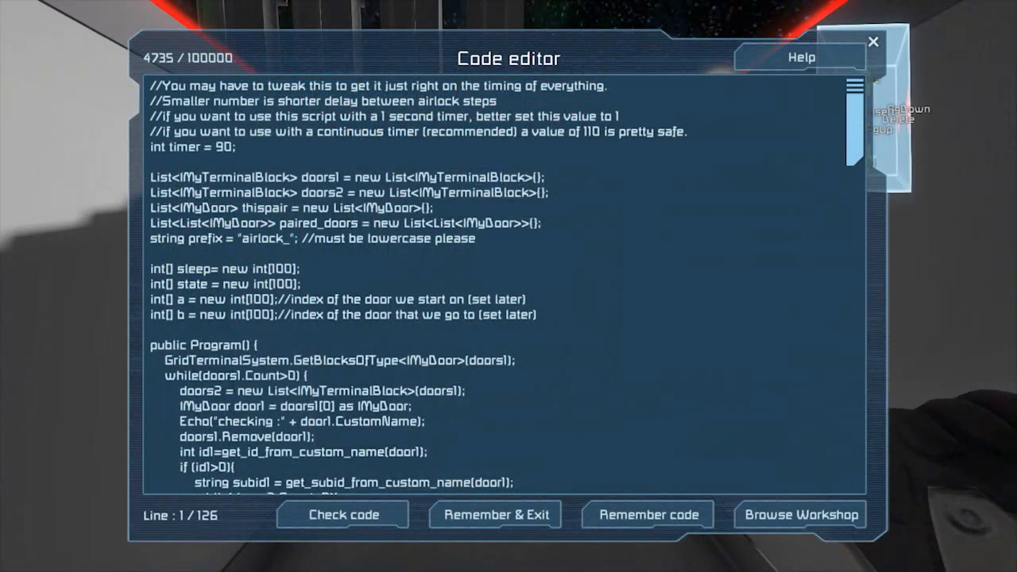
mouse_move(343, 514)
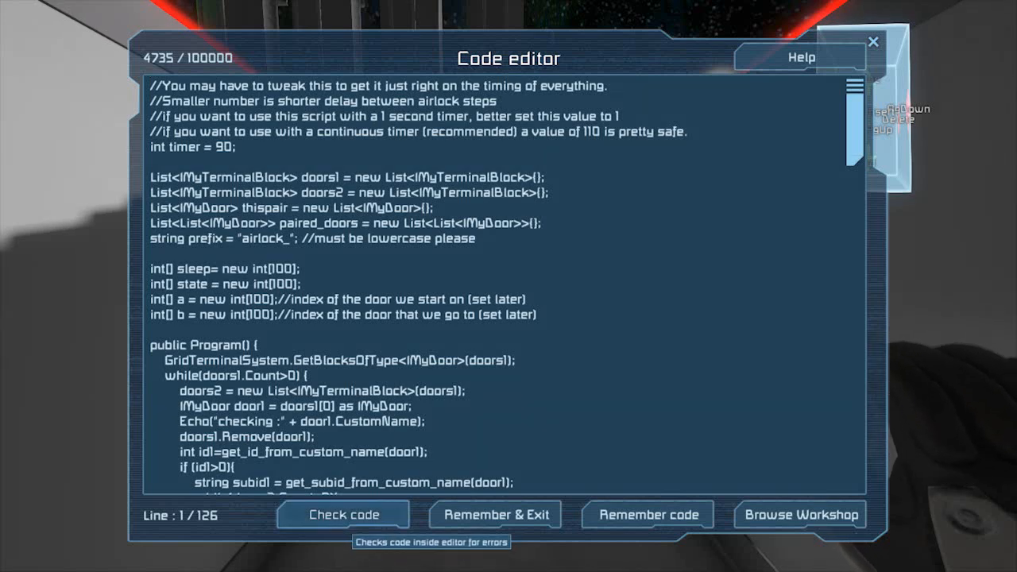
left_click(343, 515)
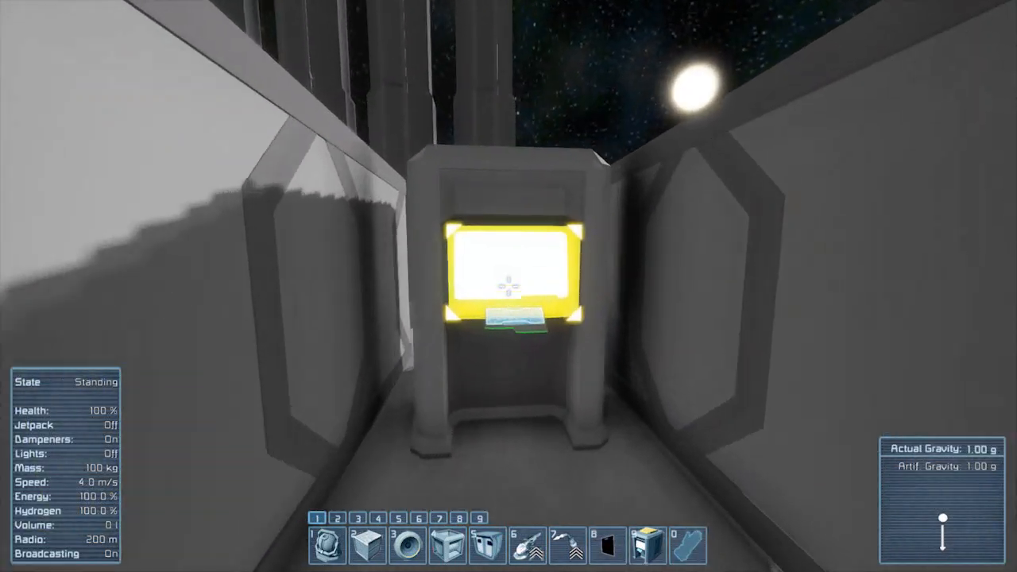
Reopen the script, change int timer from 90 to 50, and get Compilation successful
left_click(515, 278)
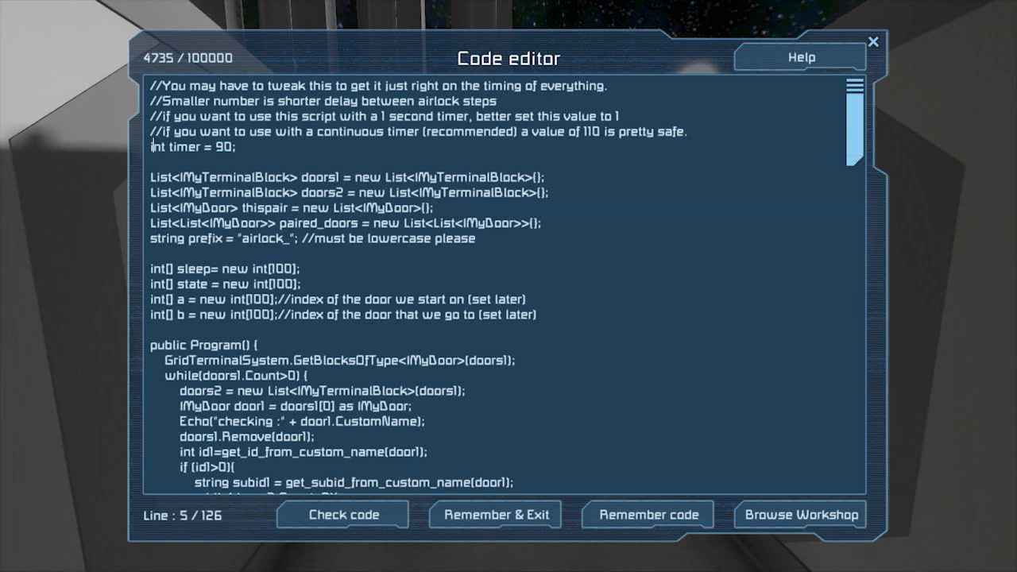
left_click(343, 514)
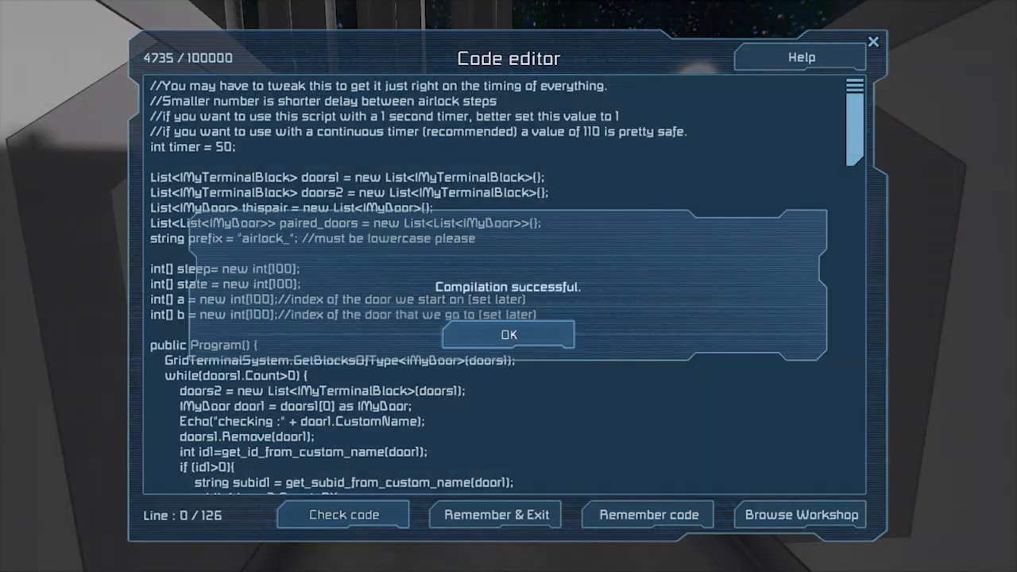